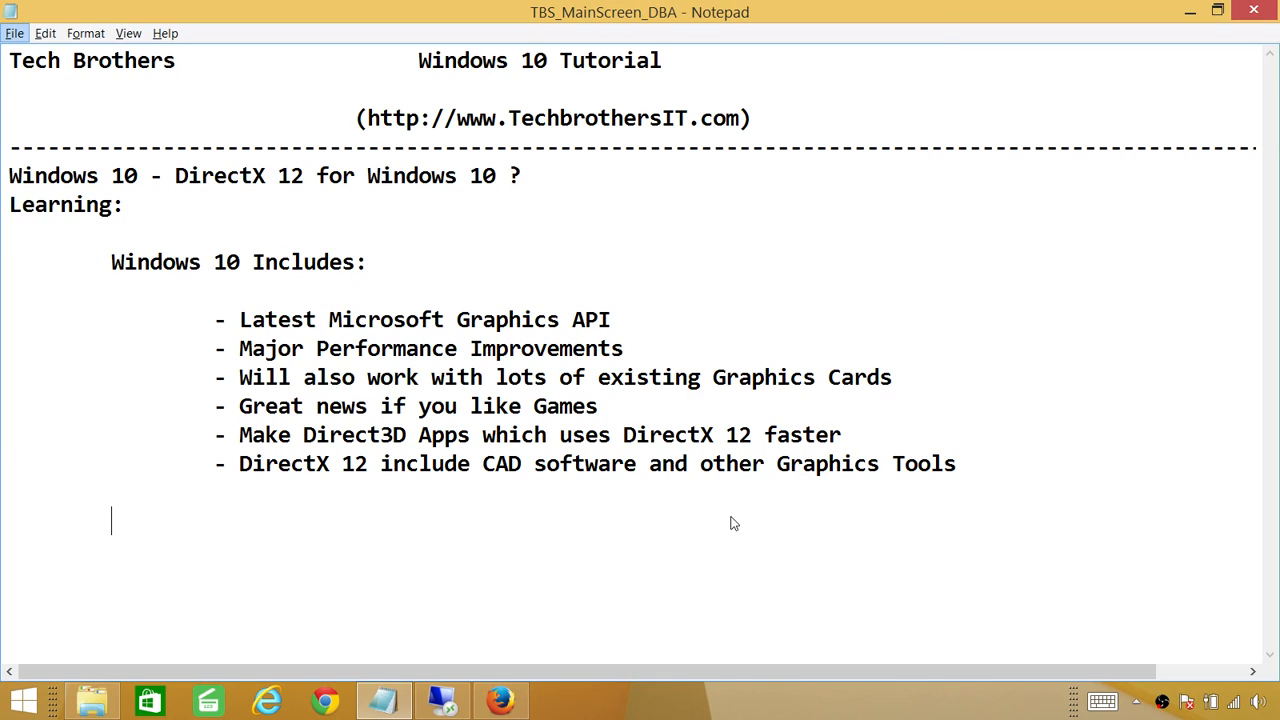
mouse_move(755, 702)
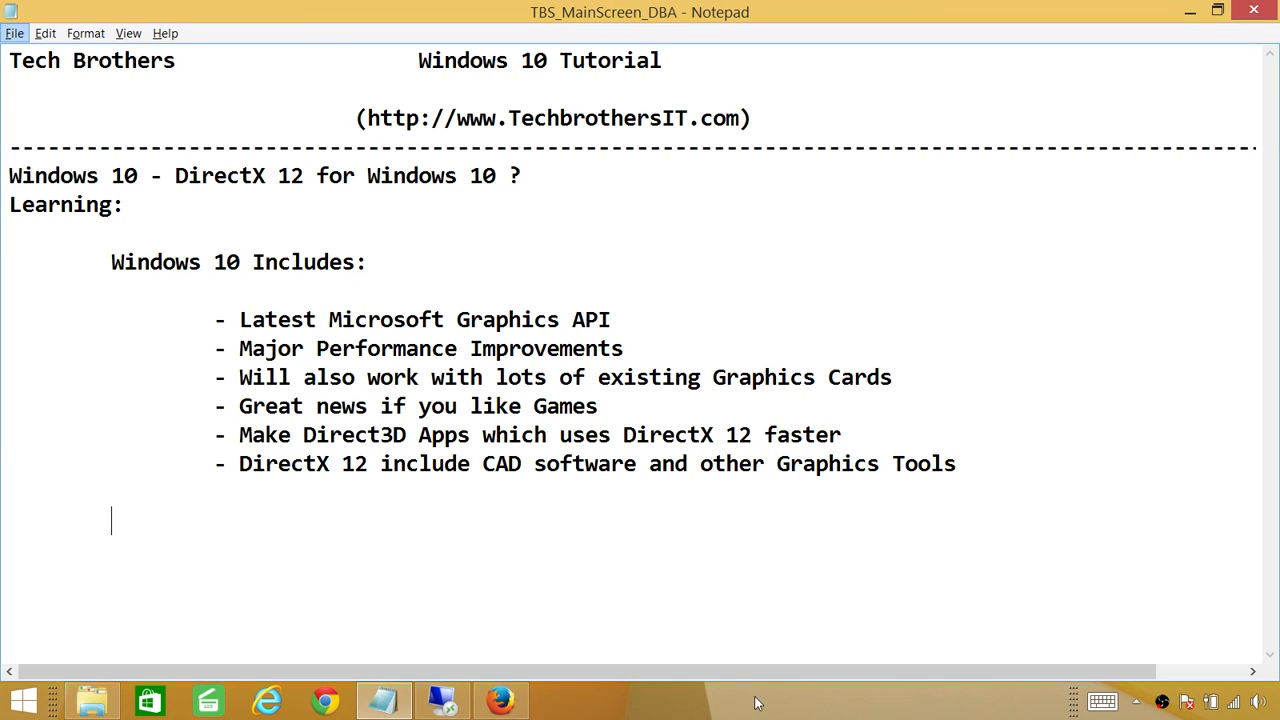